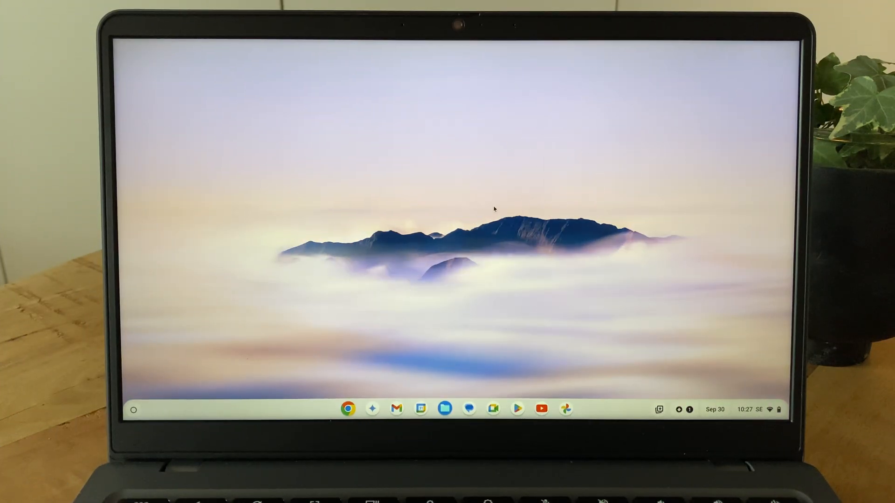
pyautogui.moveTo(568, 212)
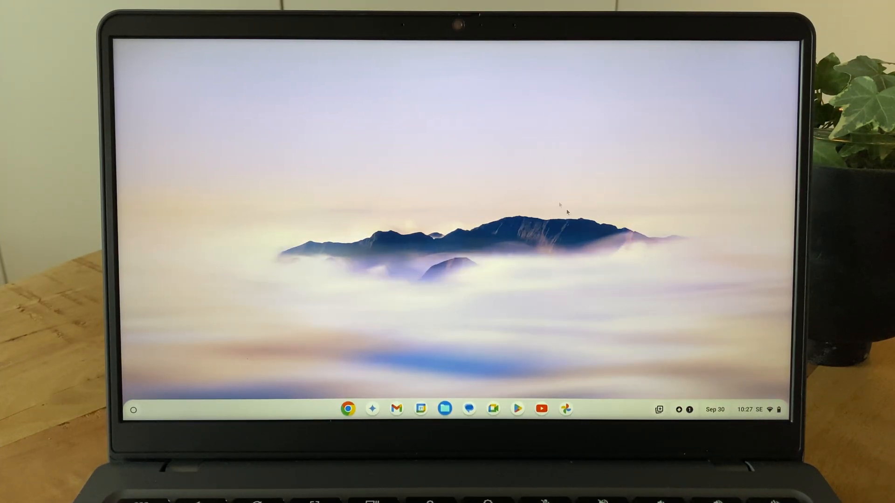
pyautogui.moveTo(519, 295)
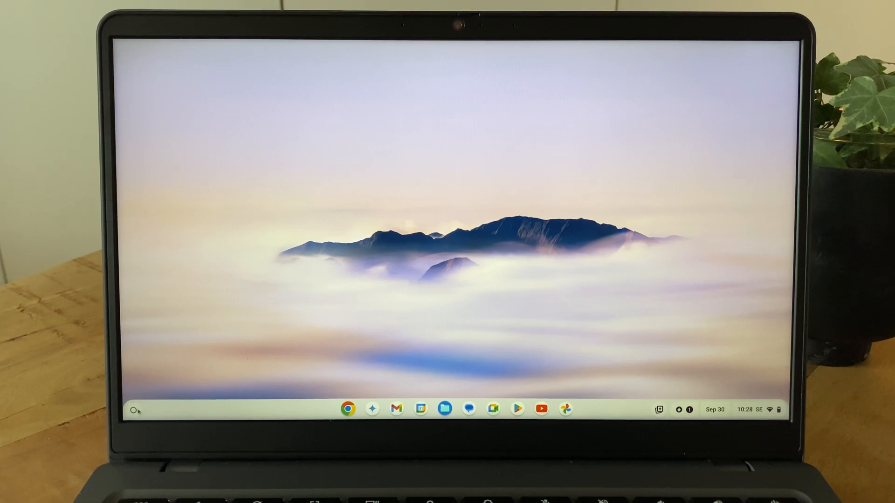
# Step: Reach ChromeOS Settings through the launcher and the Quick Settings gear icon
pyautogui.click(134, 409)
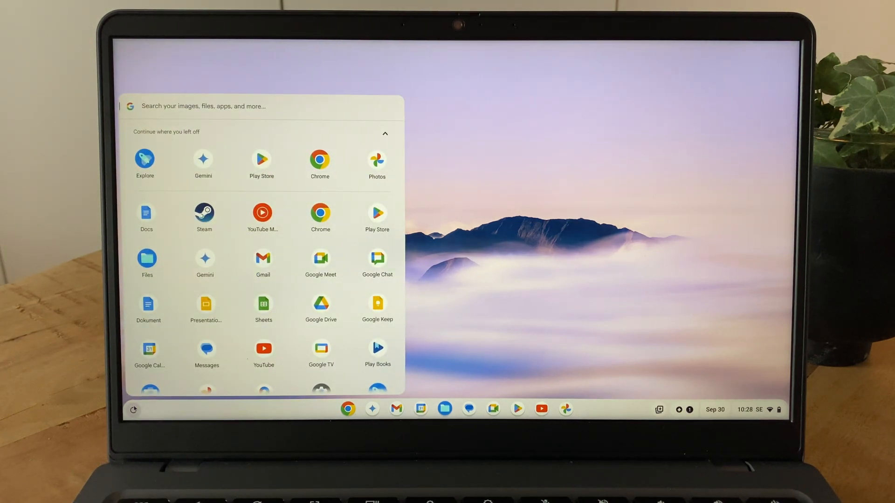
pyautogui.click(457, 277)
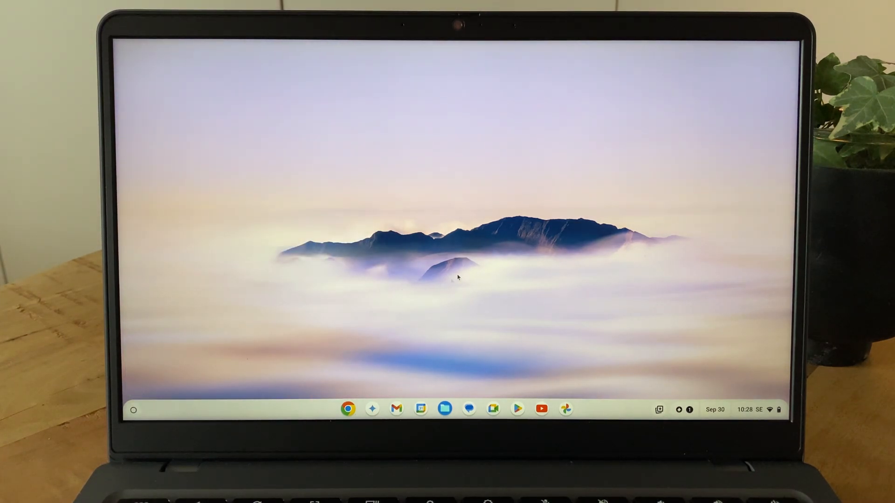
pyautogui.moveTo(525, 272)
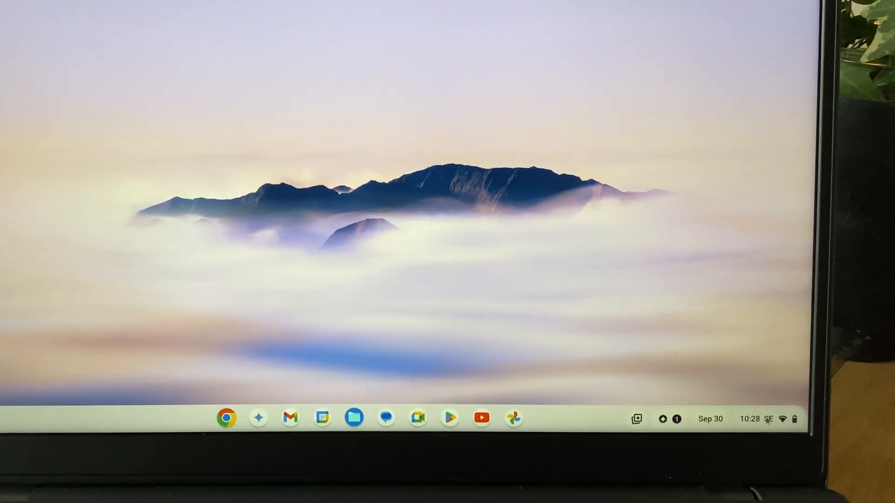
pyautogui.click(750, 419)
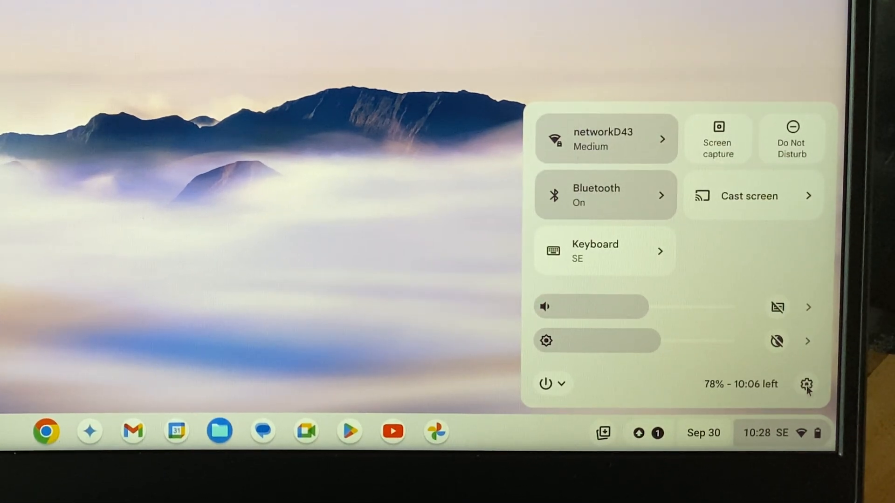
pyautogui.click(807, 383)
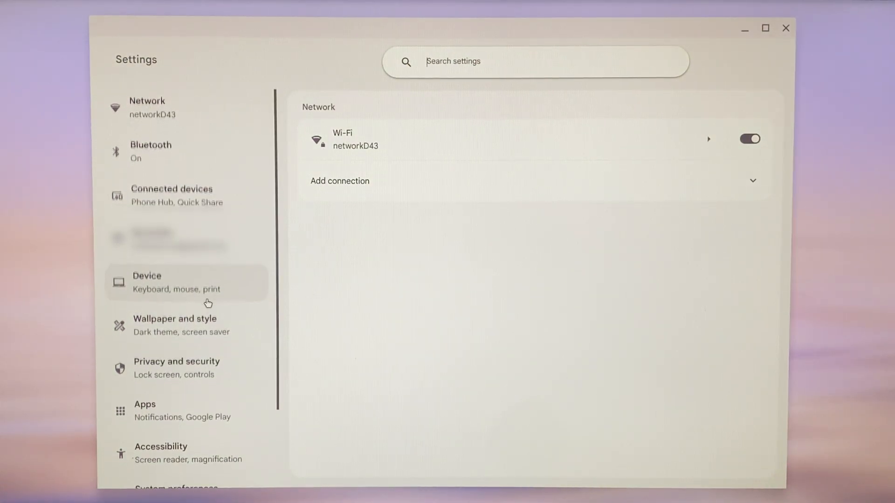
# Step: In System preferences, start the Powerwash reset from the Reset section
pyautogui.scroll(-3)
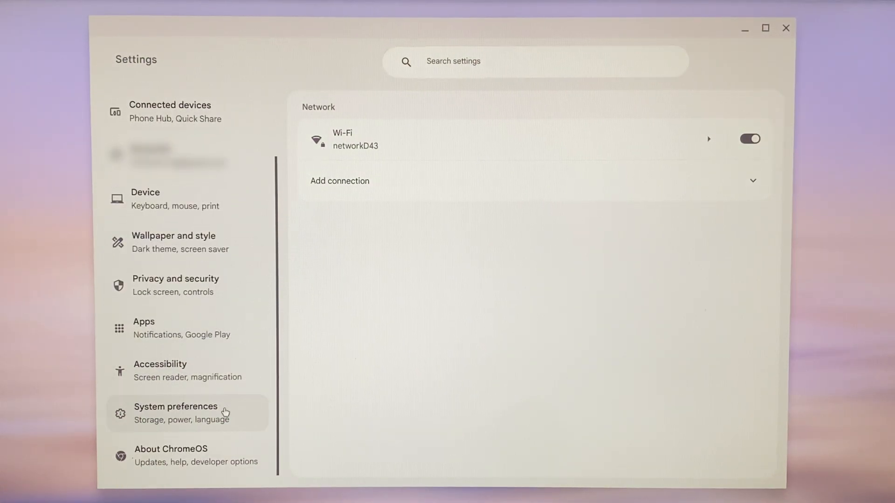
pyautogui.click(182, 412)
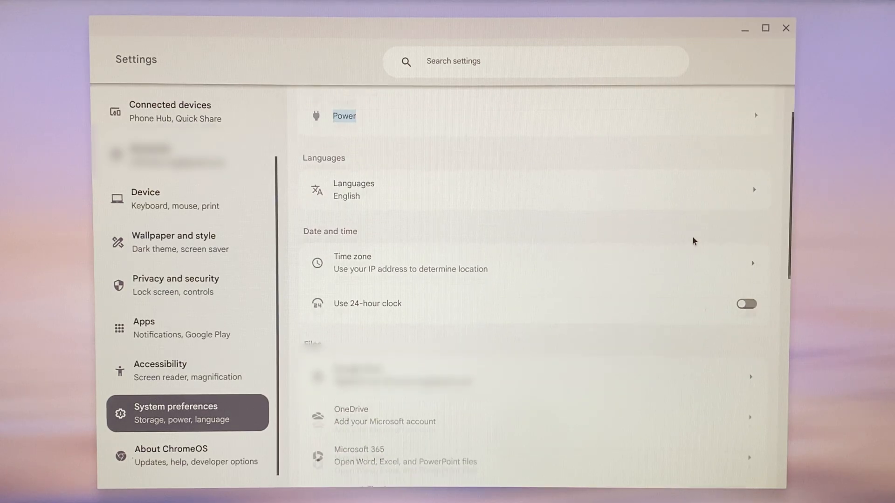
pyautogui.scroll(-3)
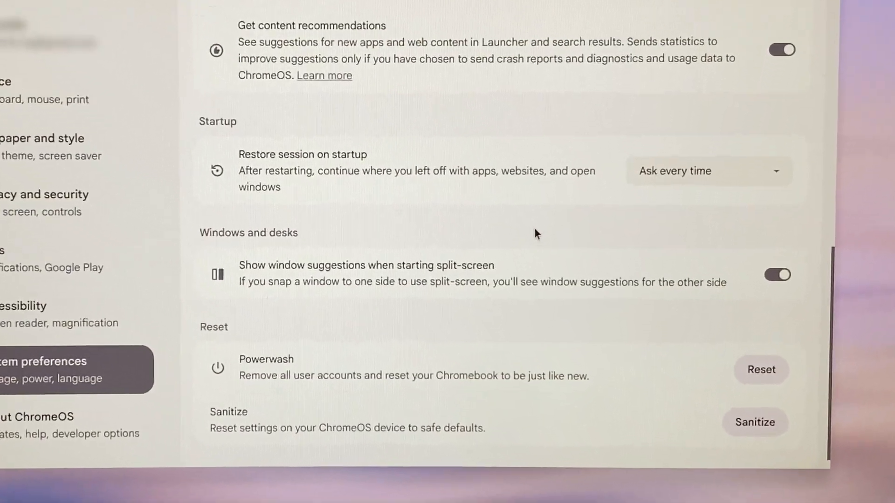
pyautogui.scroll(-3)
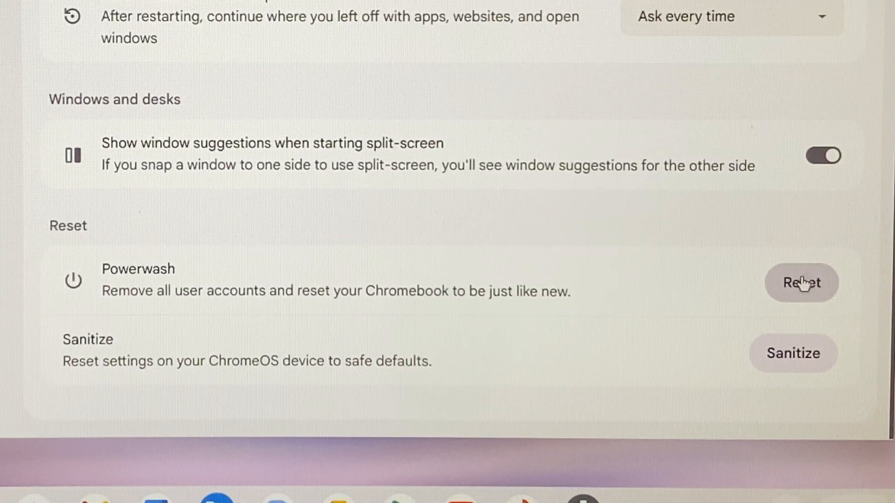
pyautogui.click(802, 283)
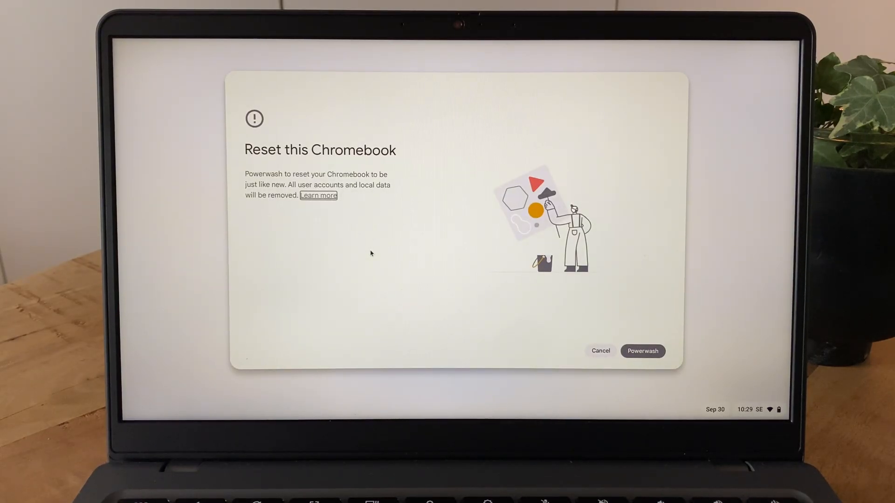
pyautogui.moveTo(374, 246)
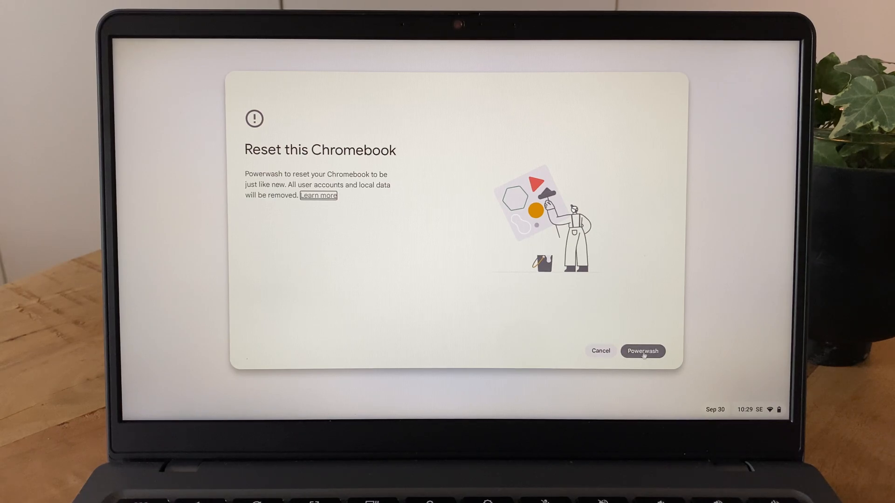
# Step: Proceed with Powerwash on the Reset this Chromebook screen, raising the final confirmation
pyautogui.click(643, 351)
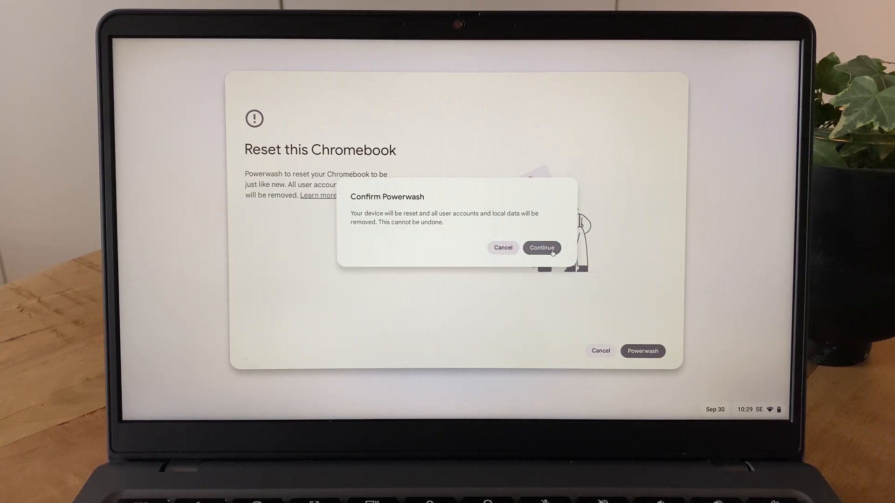
# Step: Confirm the Powerwash so the device wipes and shows Welcome to Chromebook Plus
pyautogui.click(540, 248)
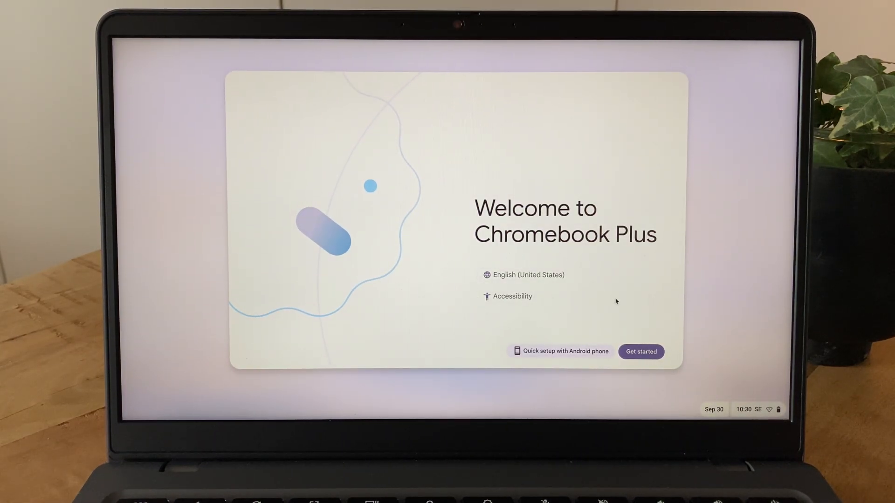
# Step: Start first-time setup with Get started and reveal the shut down and restart options
pyautogui.click(640, 352)
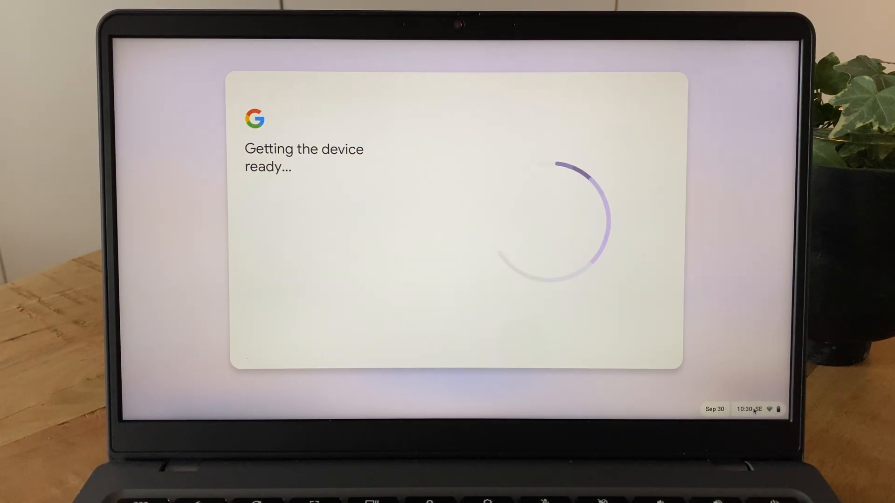
pyautogui.click(750, 410)
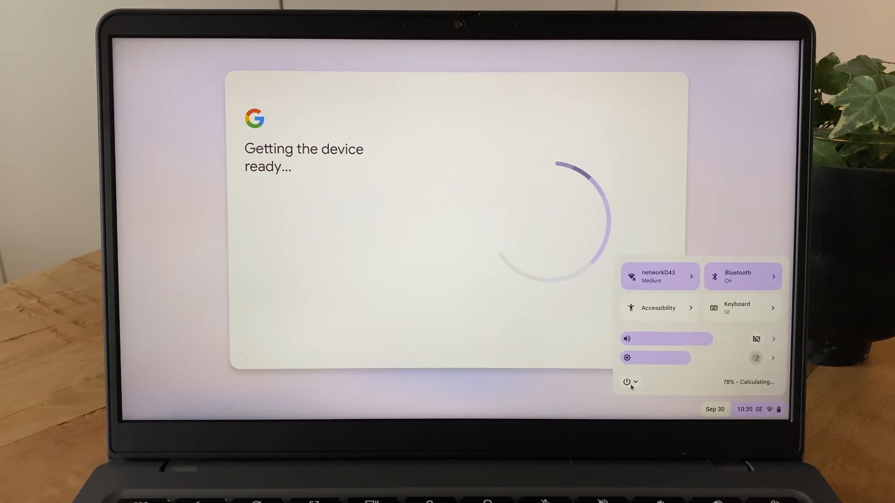
pyautogui.click(627, 382)
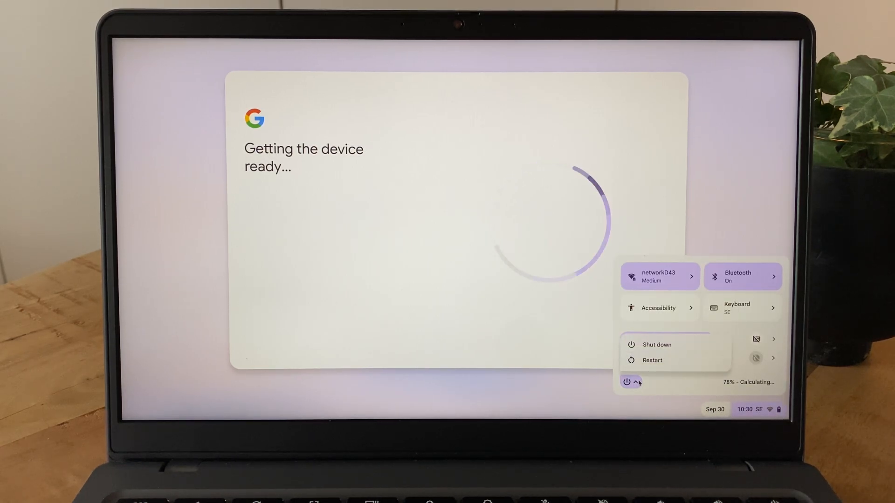